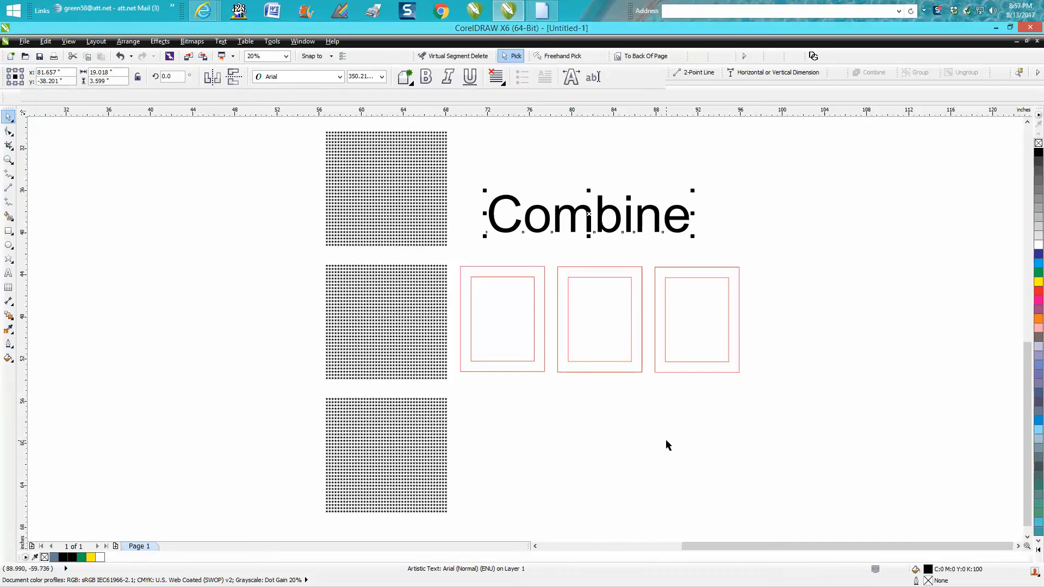
PowerClip the top dot pattern group inside a frame
left_click(665, 444)
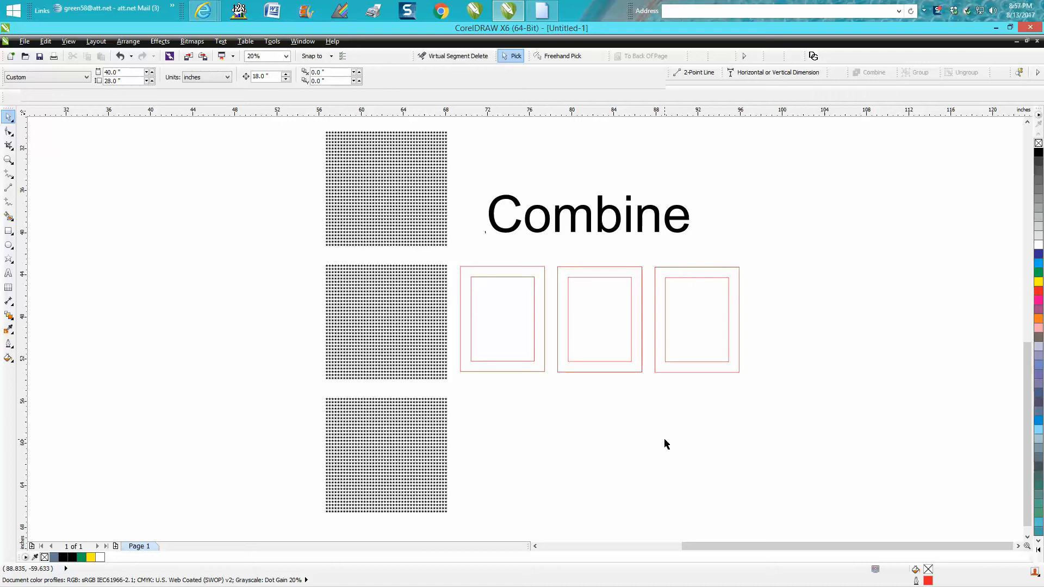
mouse_move(499, 349)
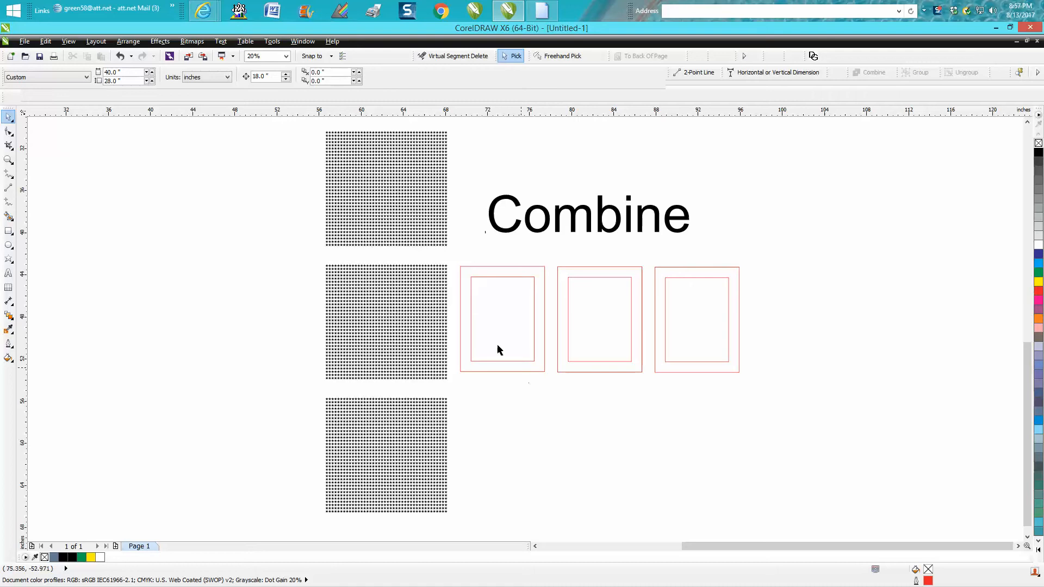
mouse_move(583, 281)
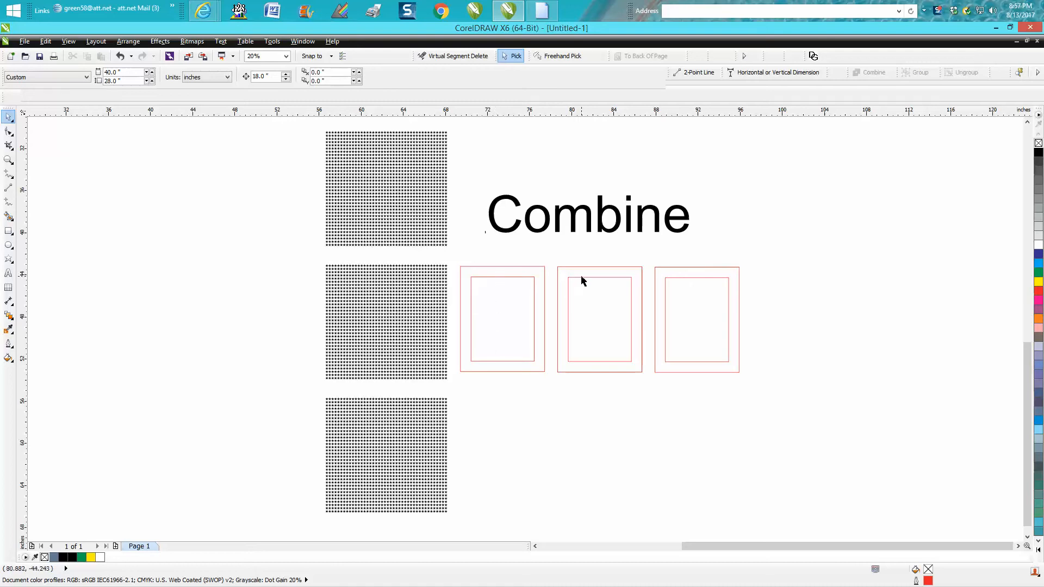
left_click(386, 189)
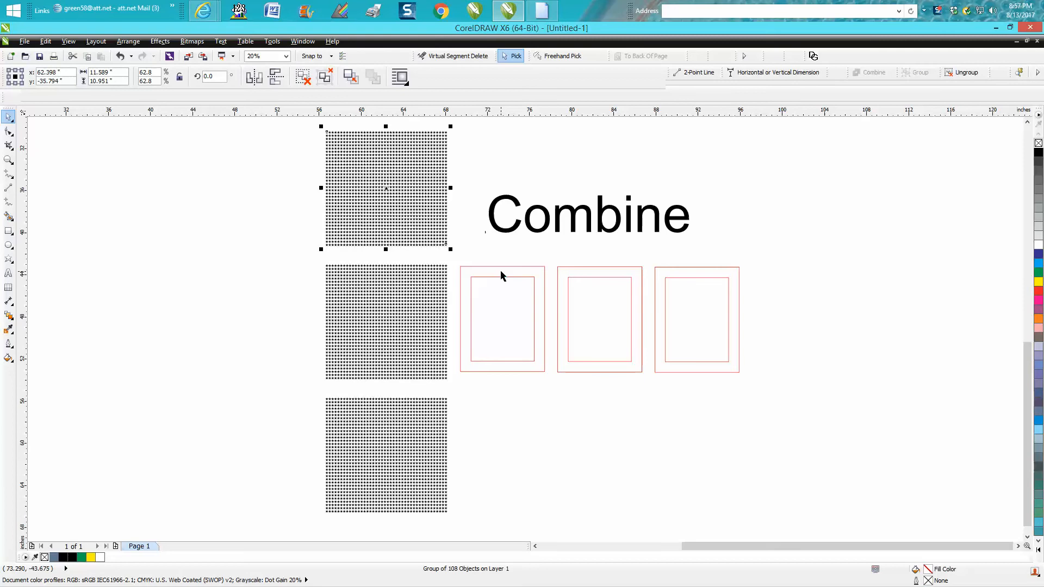
left_click(502, 318)
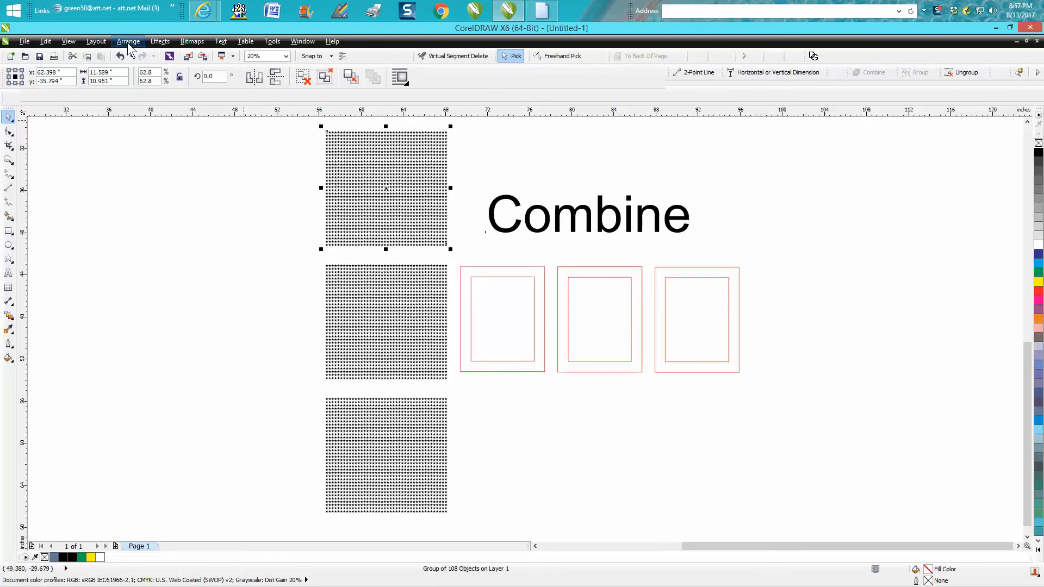
left_click(160, 41)
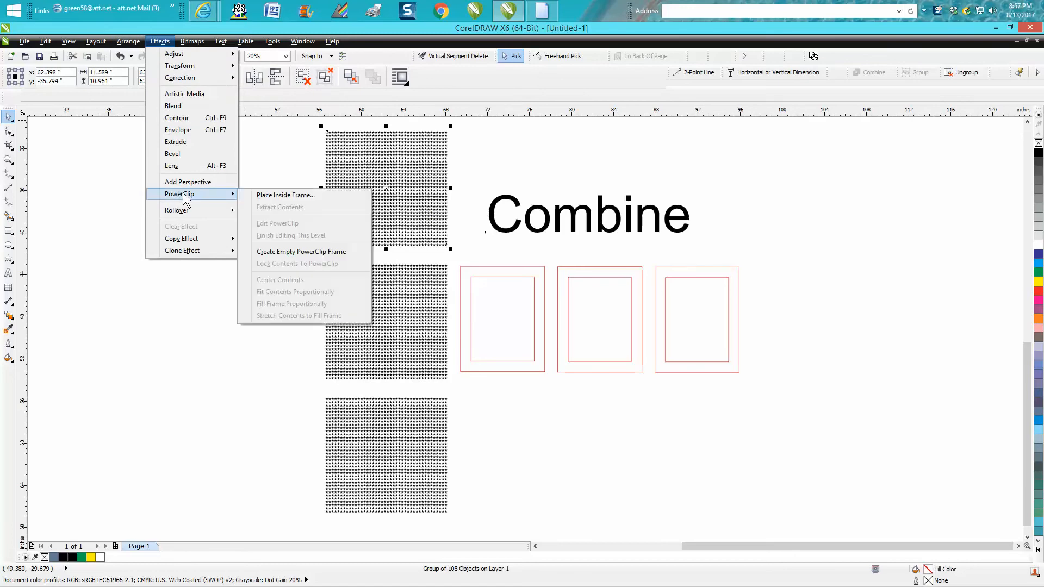
left_click(285, 195)
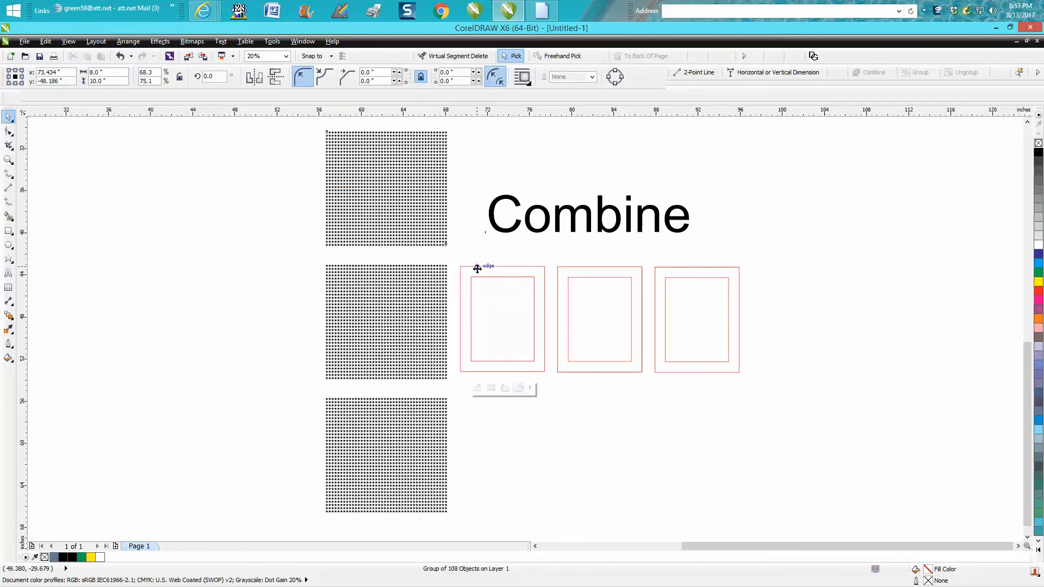
left_click(501, 318)
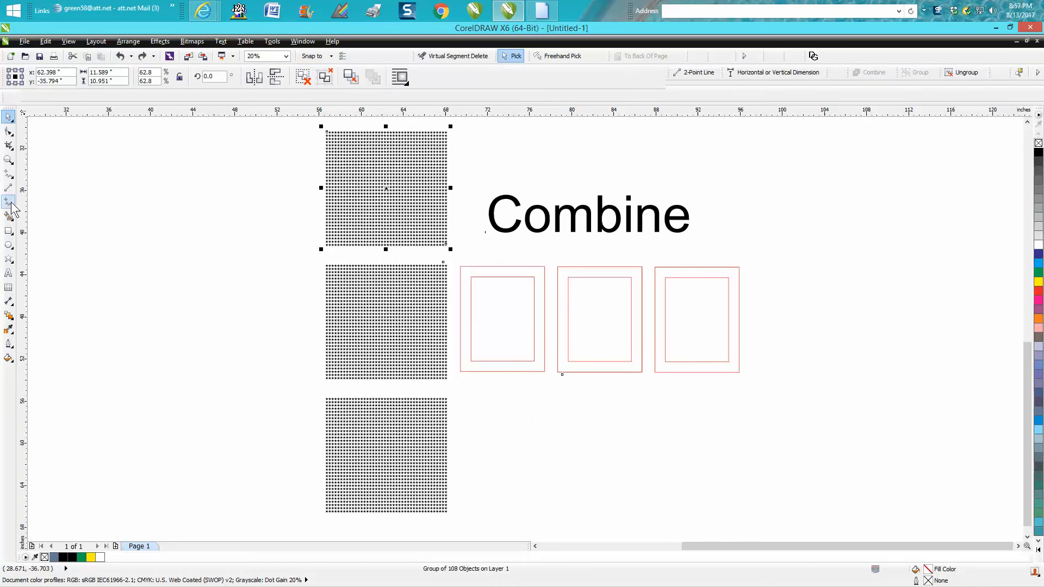
Smart Fill the gap between the rectangles and clip the middle dot pattern into that border
left_click(9, 216)
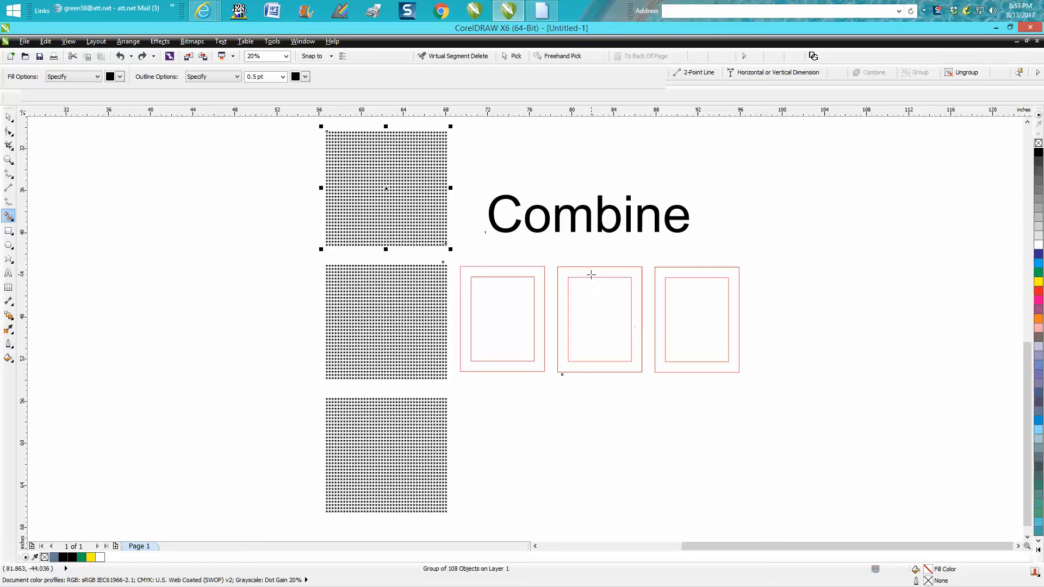
left_click(598, 318)
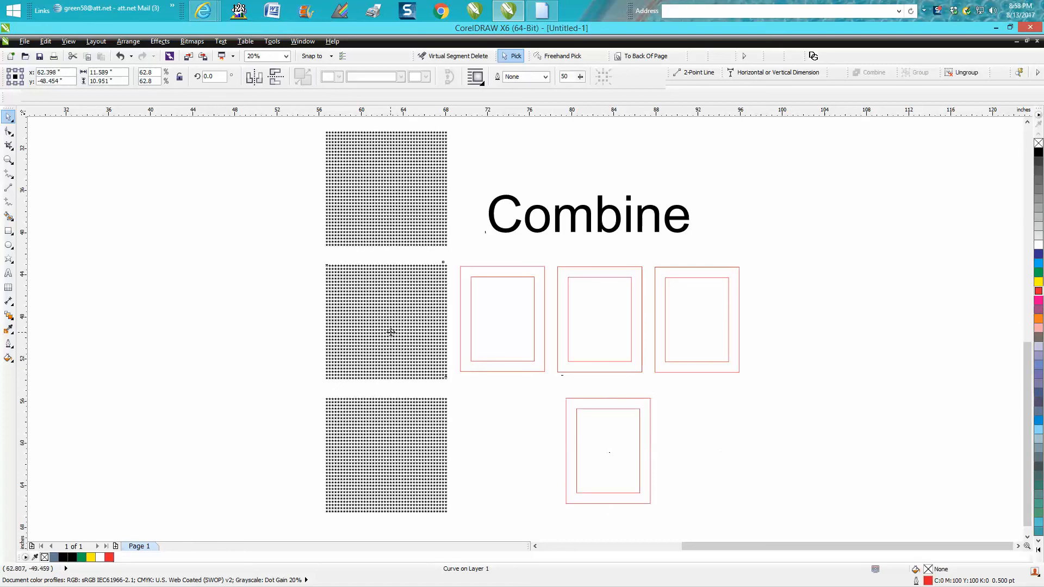
left_click(160, 40)
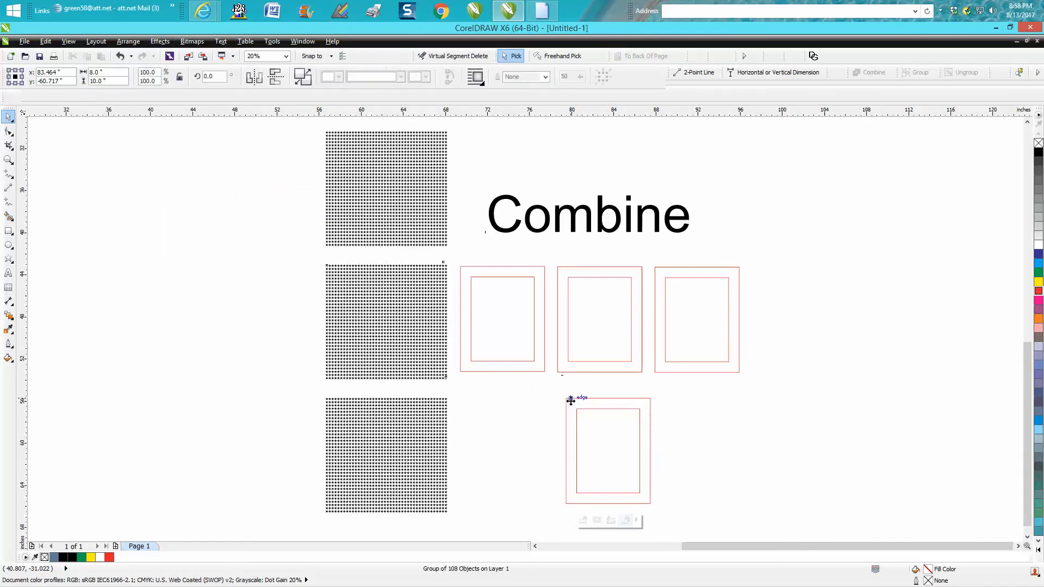
left_click(607, 451)
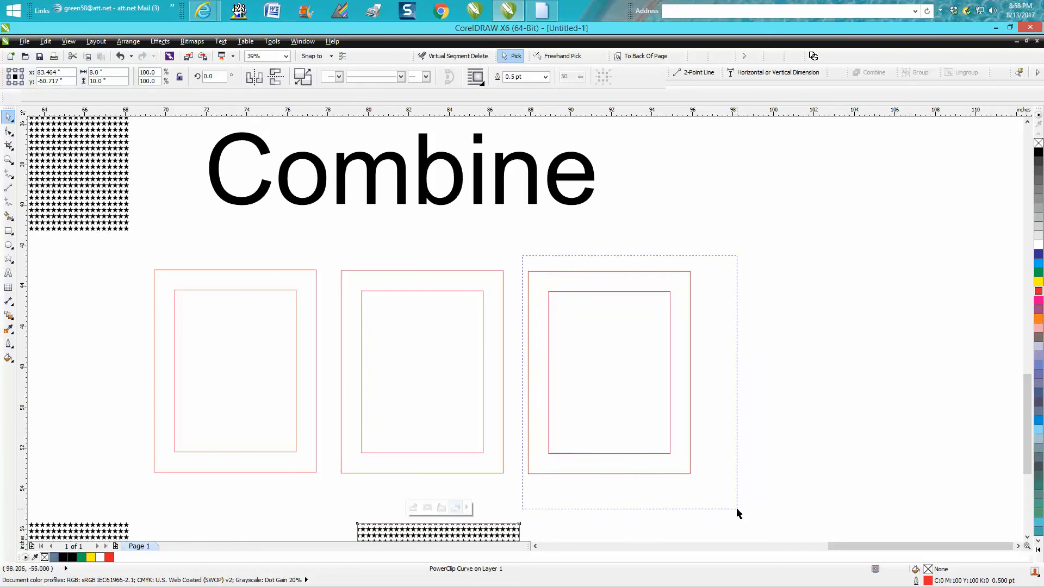
Select the third frame's two rectangles and apply Arrange > Combine
left_click(608, 372)
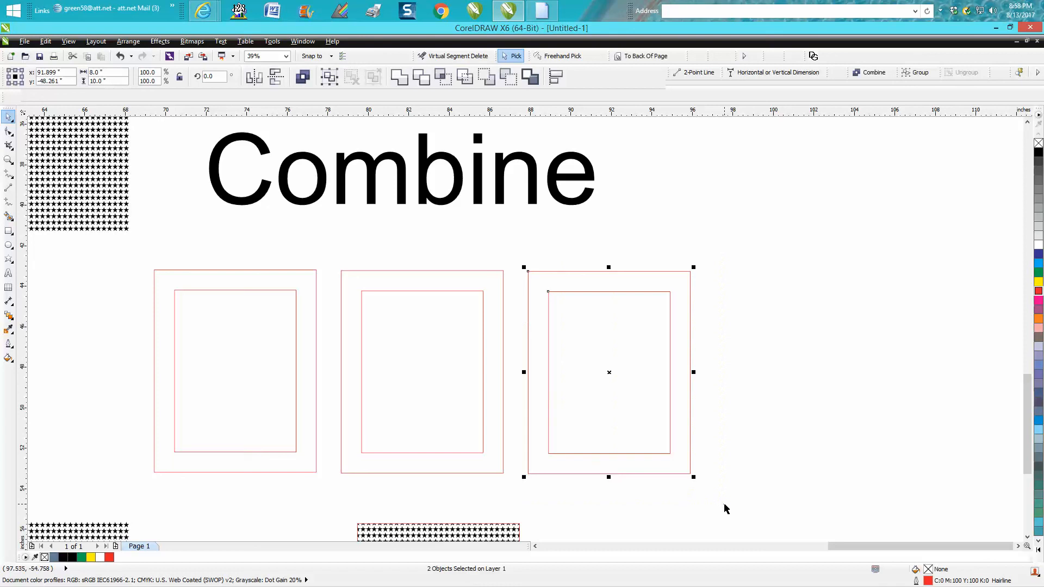
left_click(127, 41)
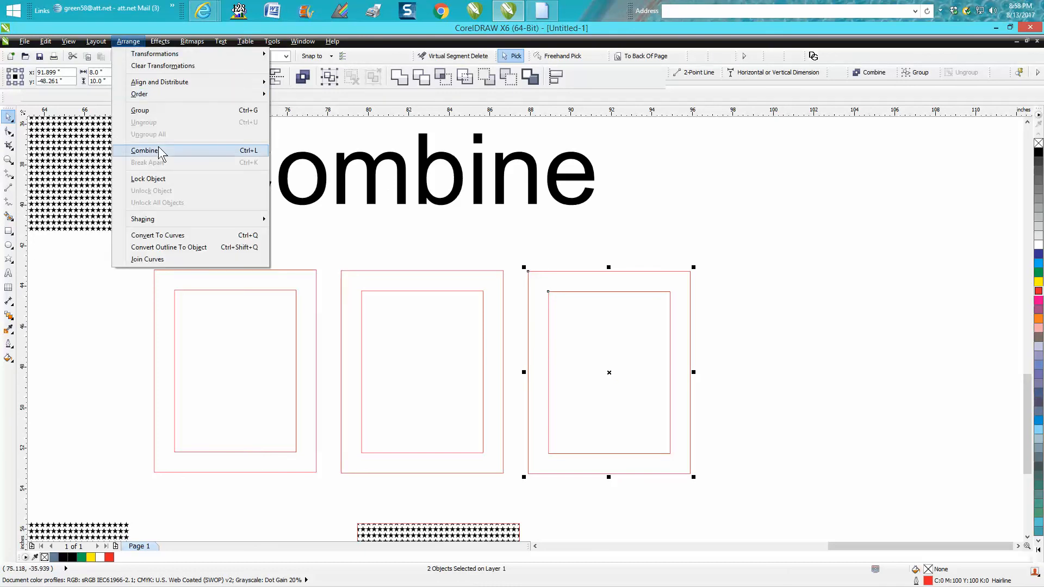
left_click(145, 150)
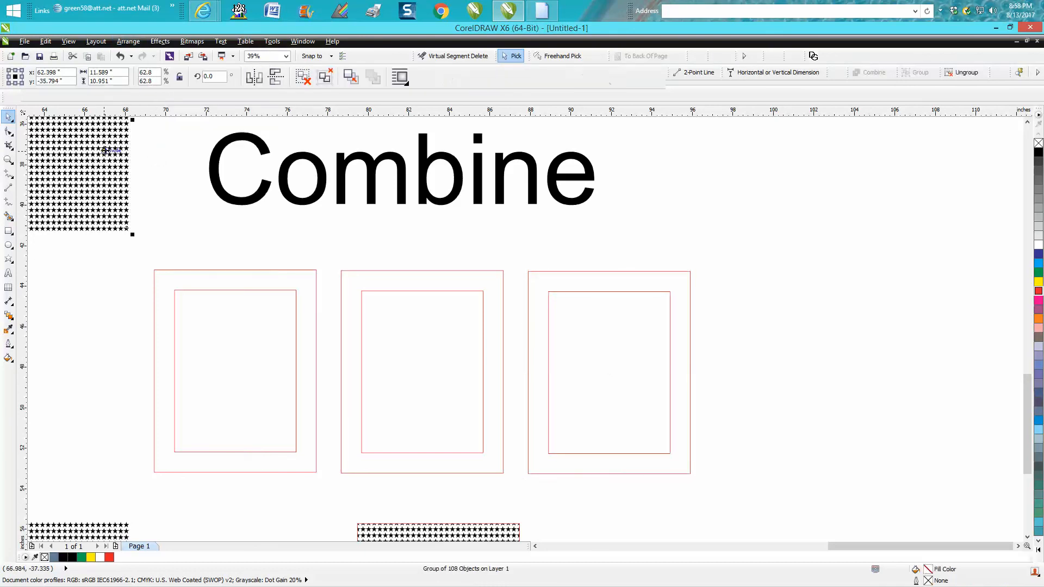
Place the star pattern inside the combined third frame using PowerClip
left_click(128, 41)
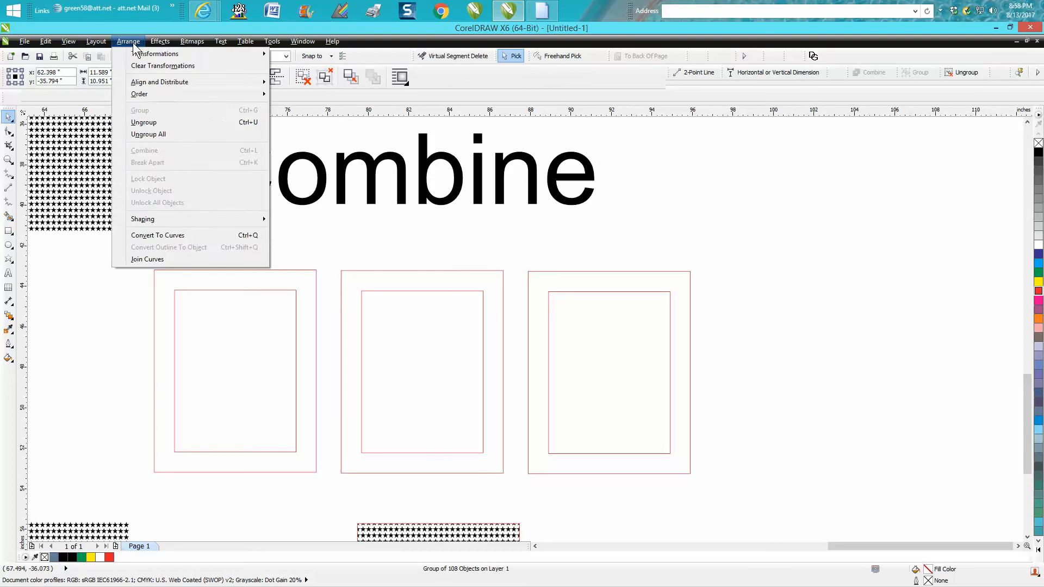
left_click(160, 41)
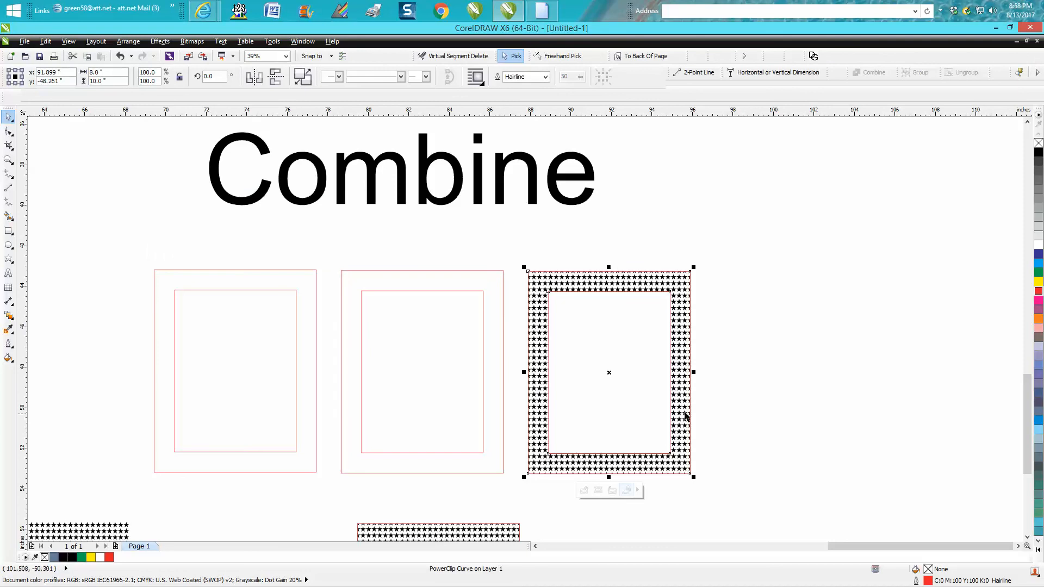
mouse_move(629, 352)
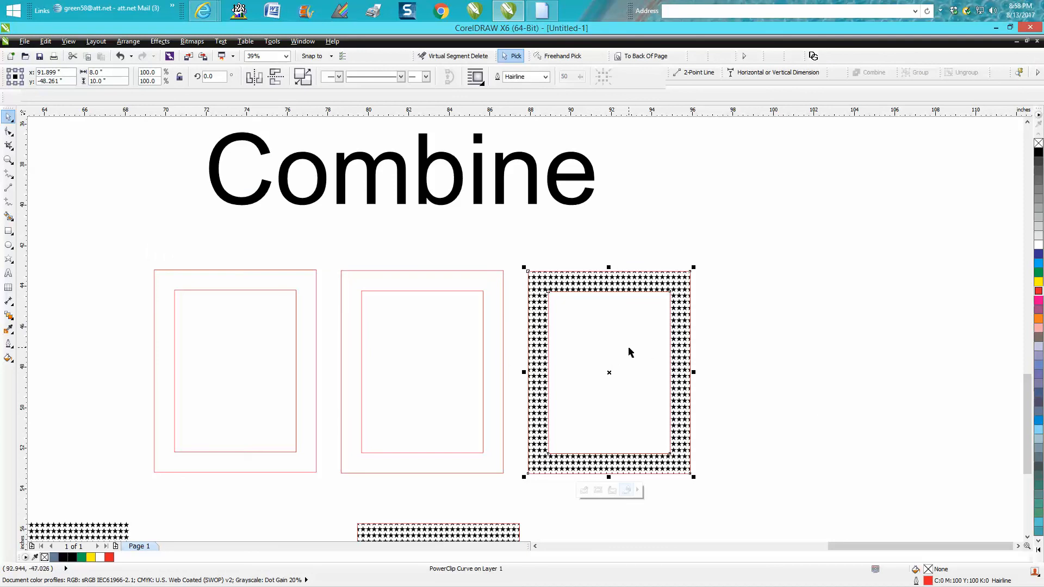
scroll("down", 3)
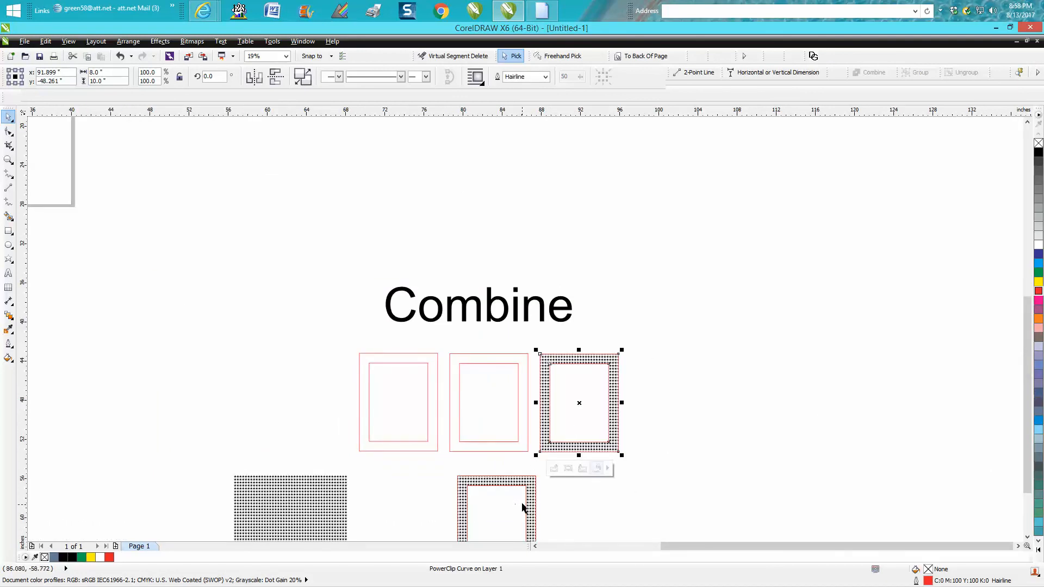
mouse_move(579, 409)
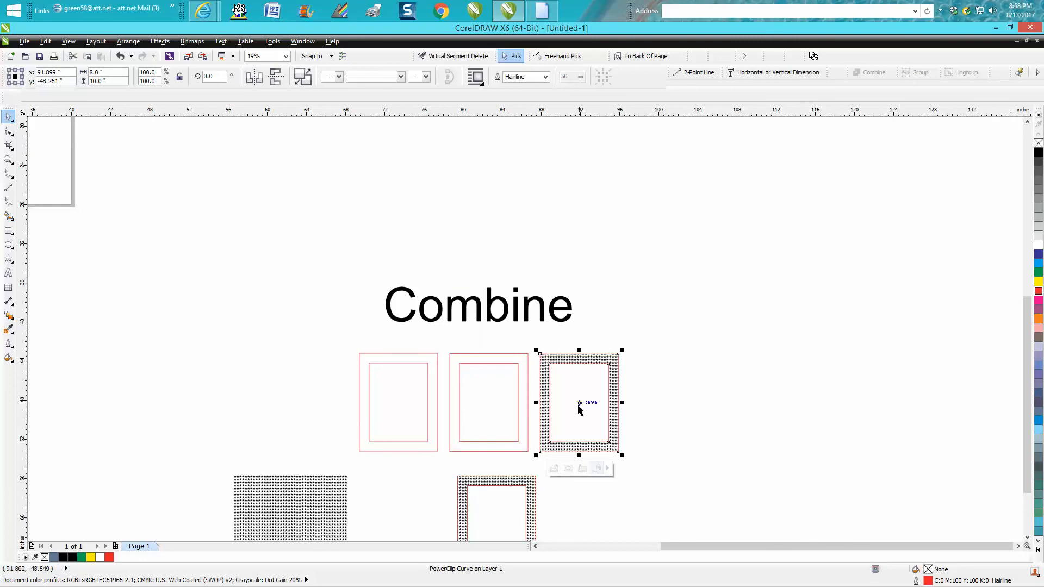
mouse_move(47, 226)
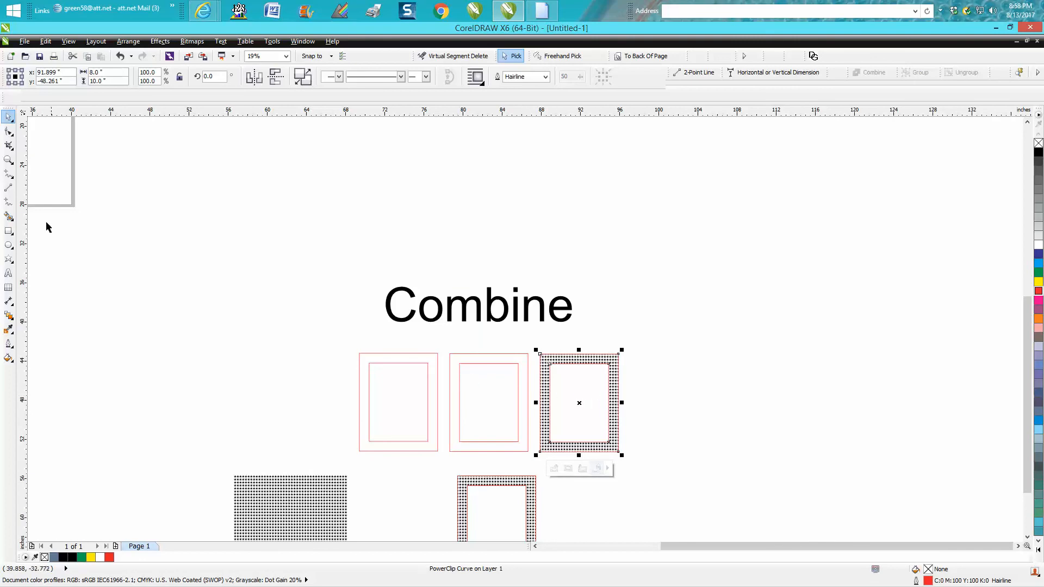
left_click(9, 160)
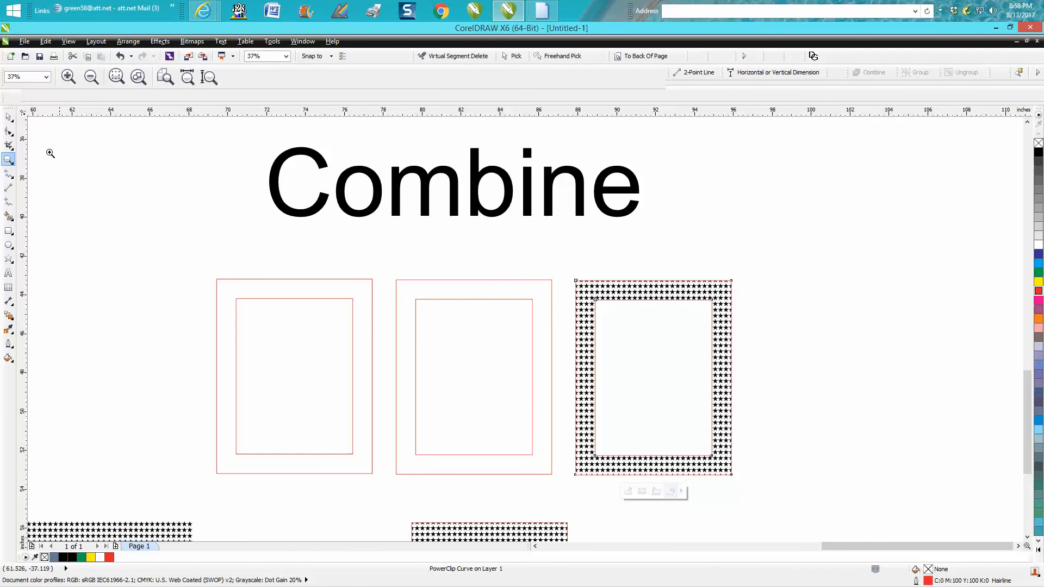
left_click(652, 377)
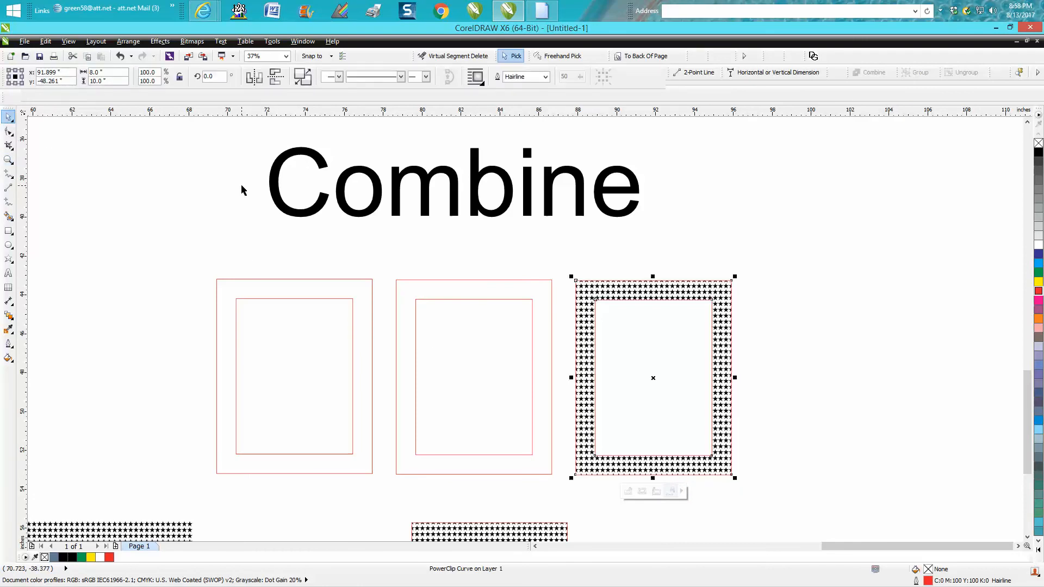